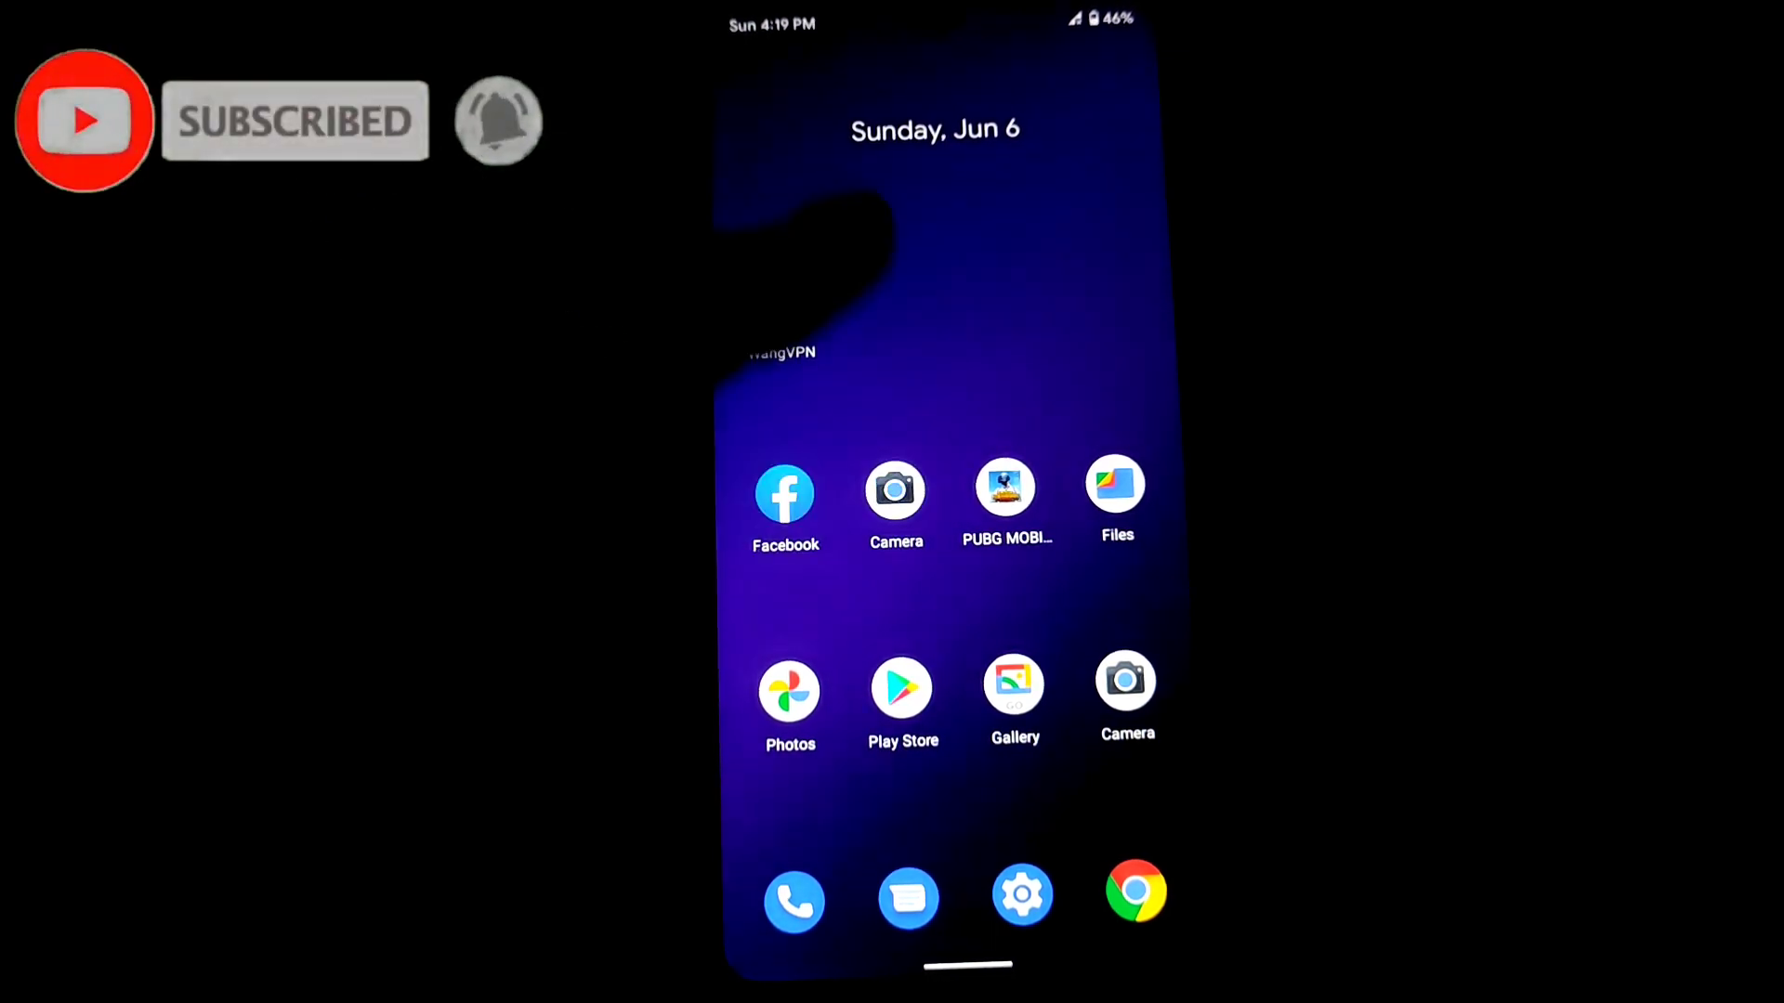
Step: Launch the camera and reach its full settings page through the quick-options chevron and gear
left_click(896, 490)
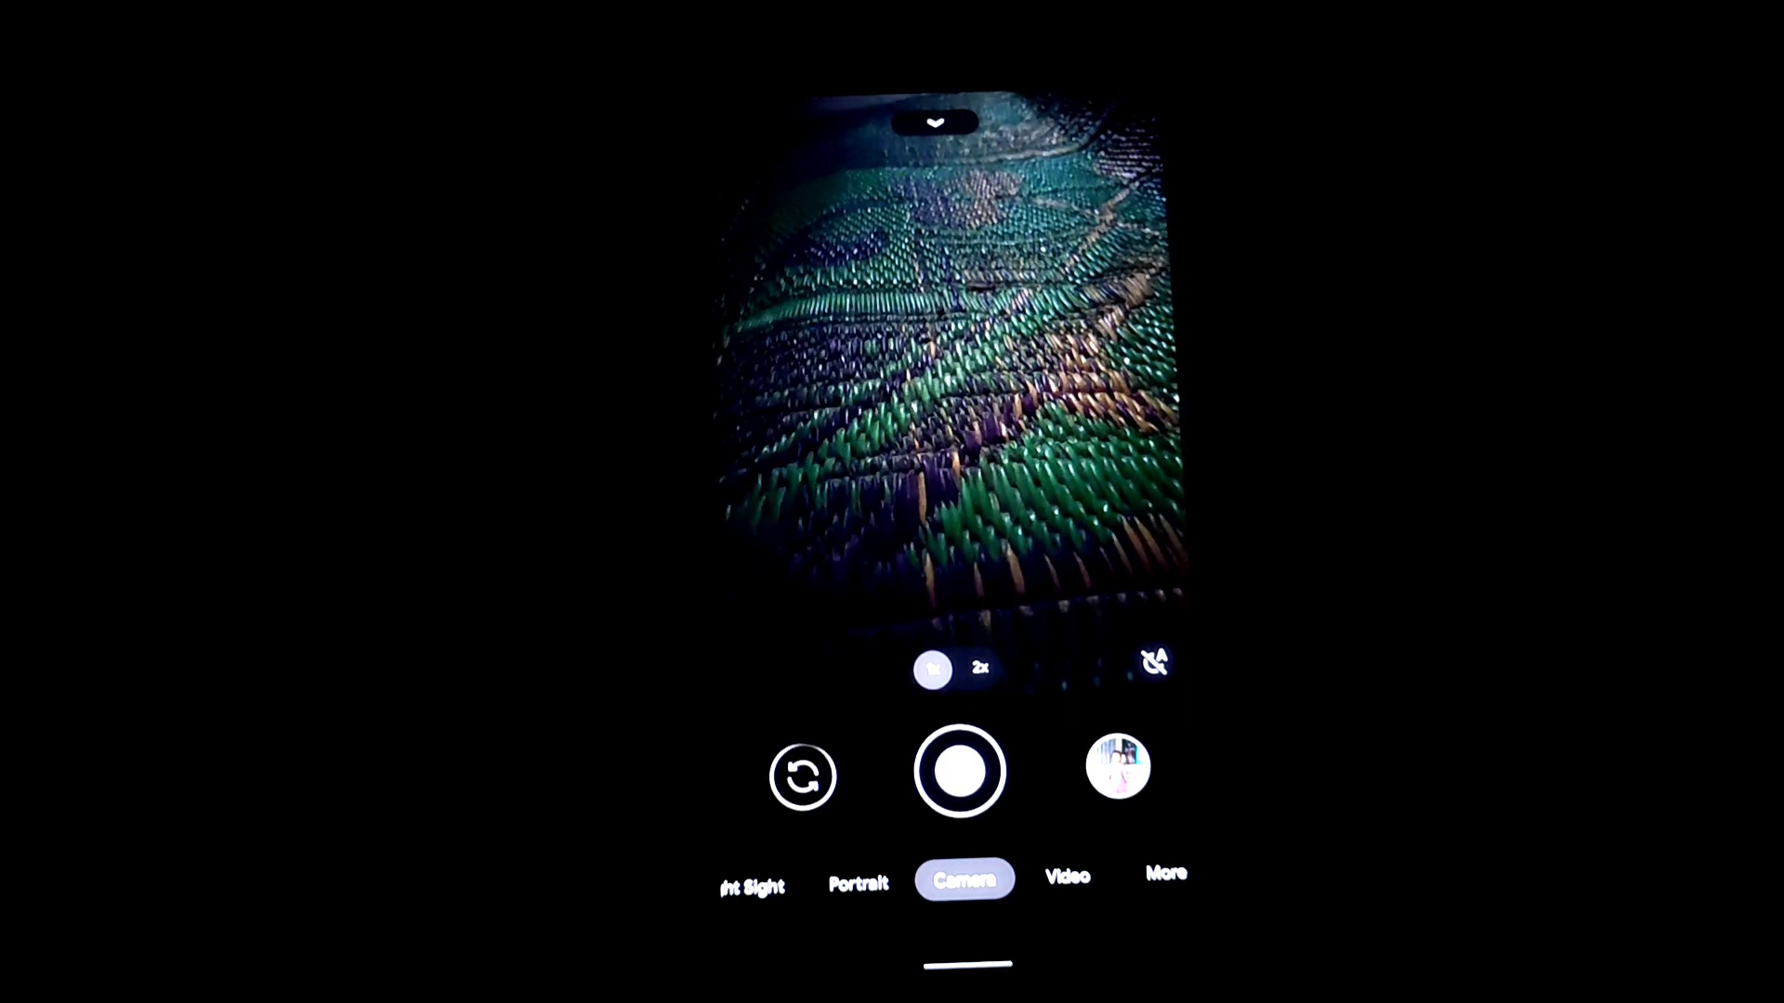
left_click(933, 122)
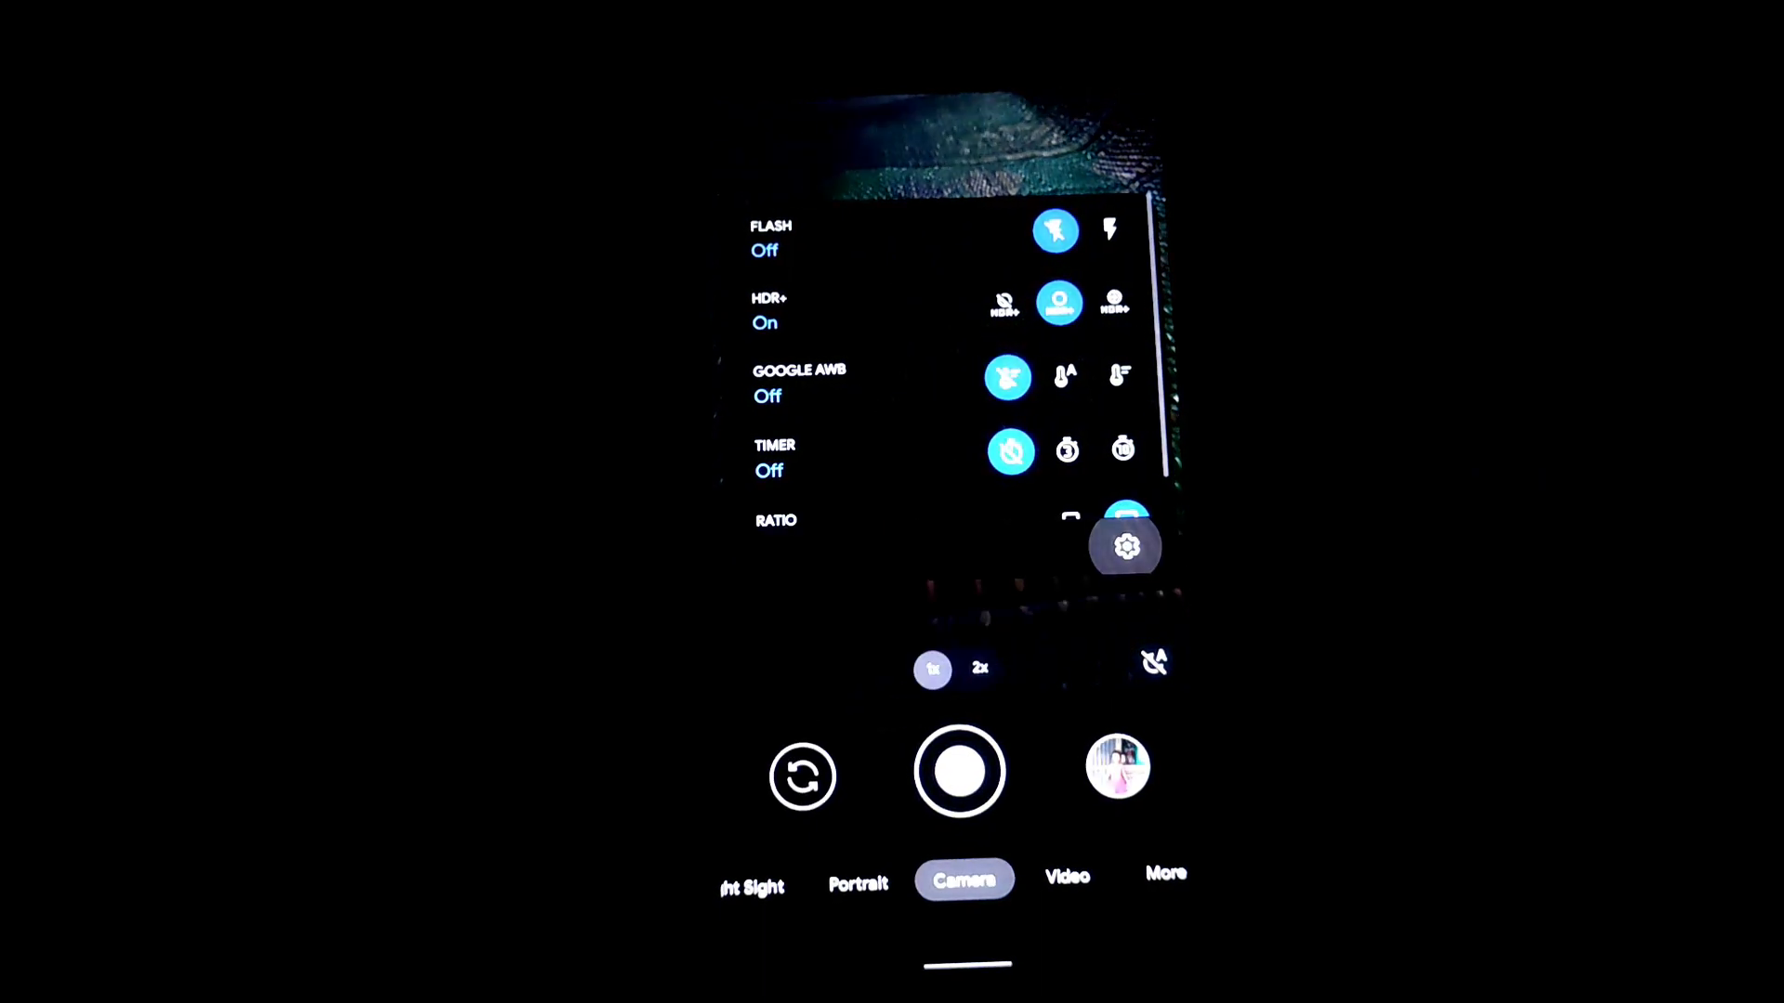
left_click(1125, 546)
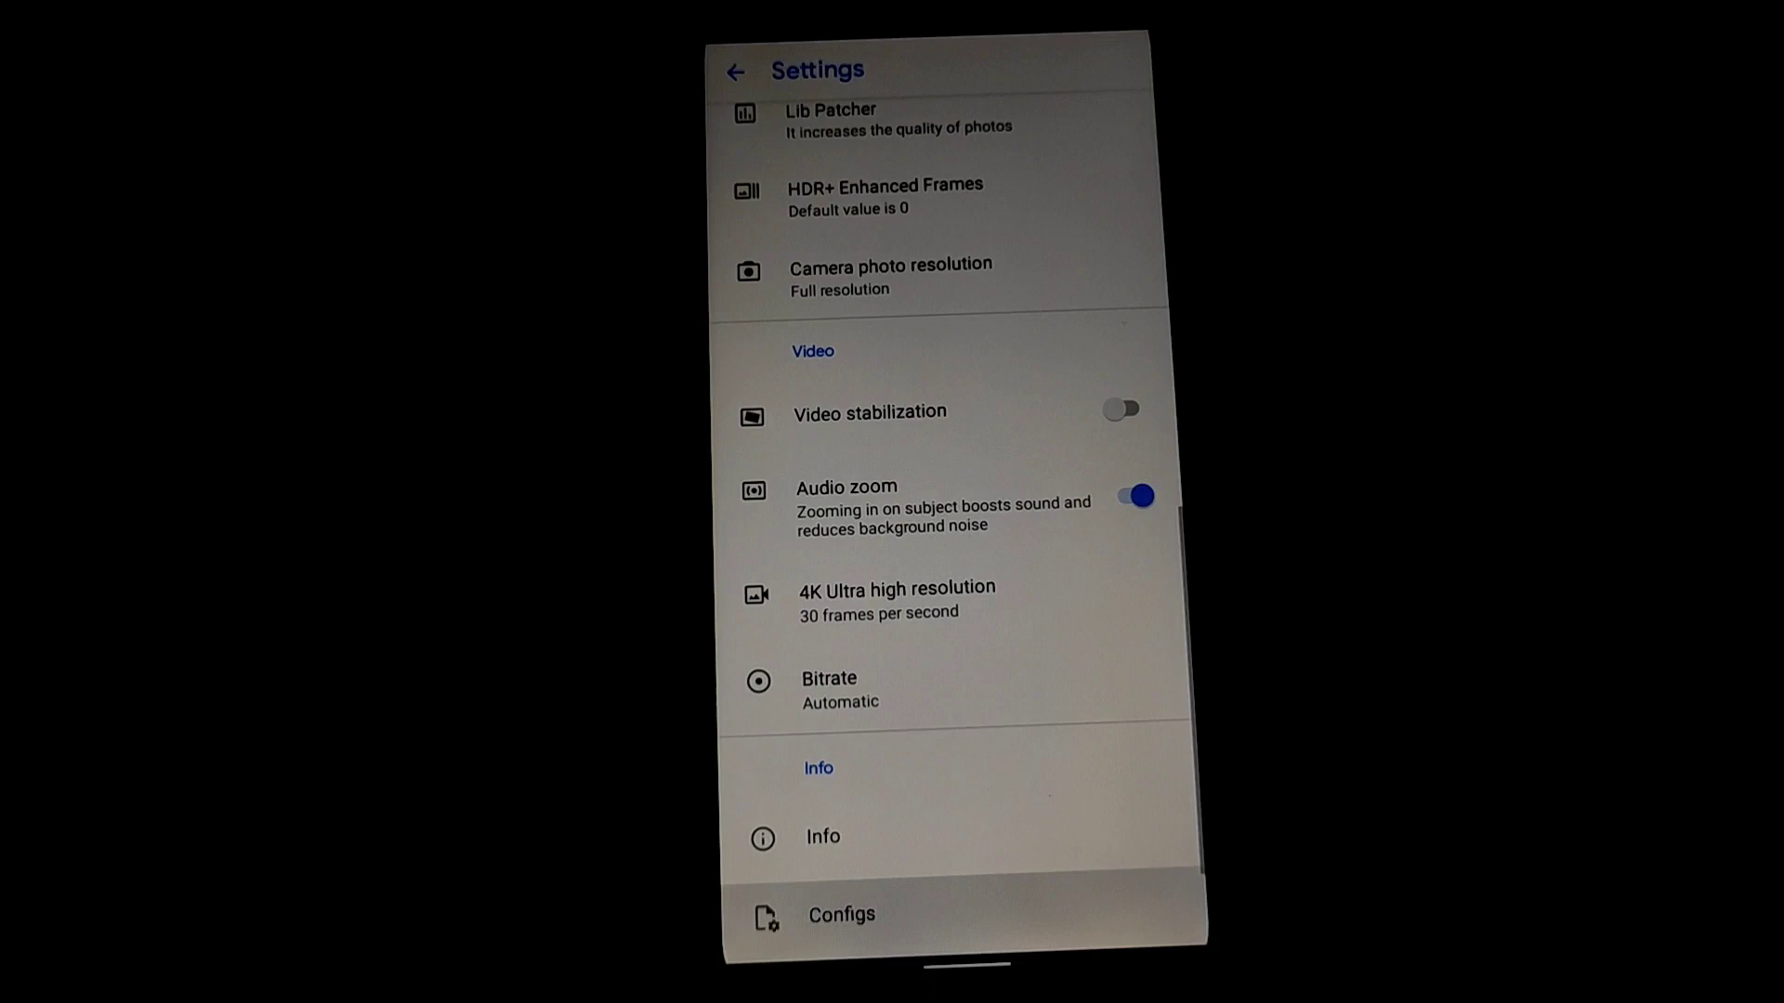
Step: Review the loaded XML config details on the Configs page, then leave for the app drawer
left_click(839, 914)
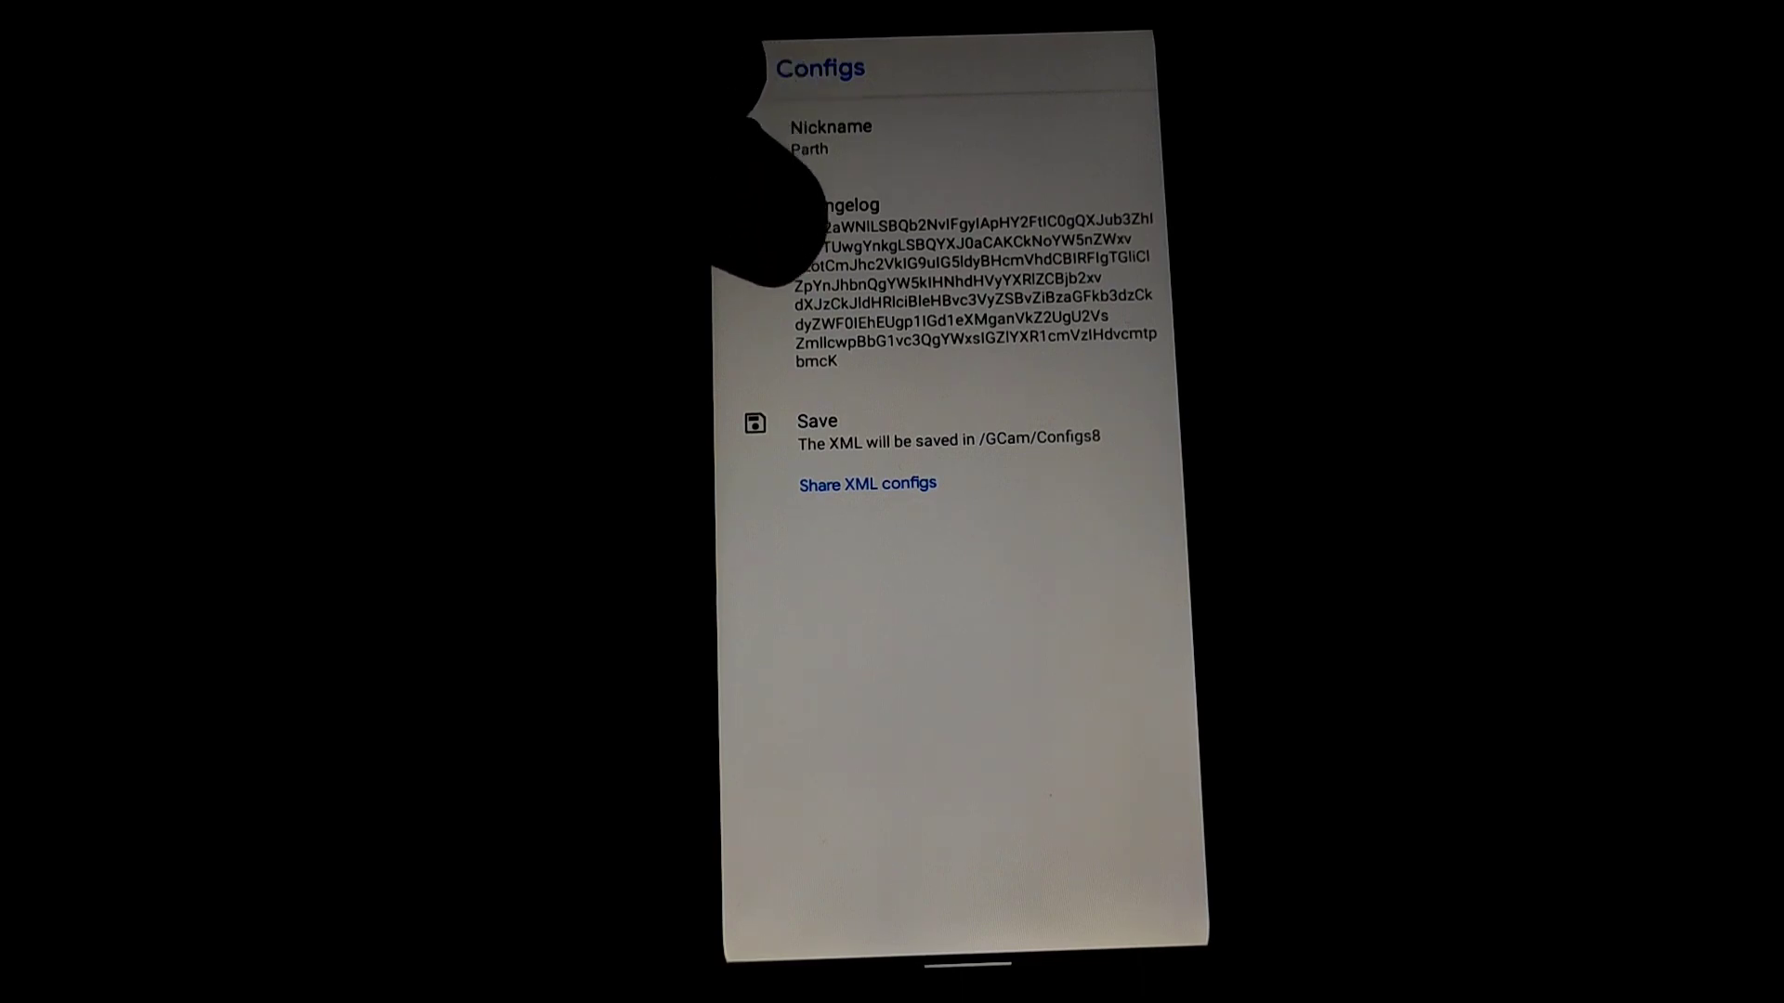
left_click(739, 68)
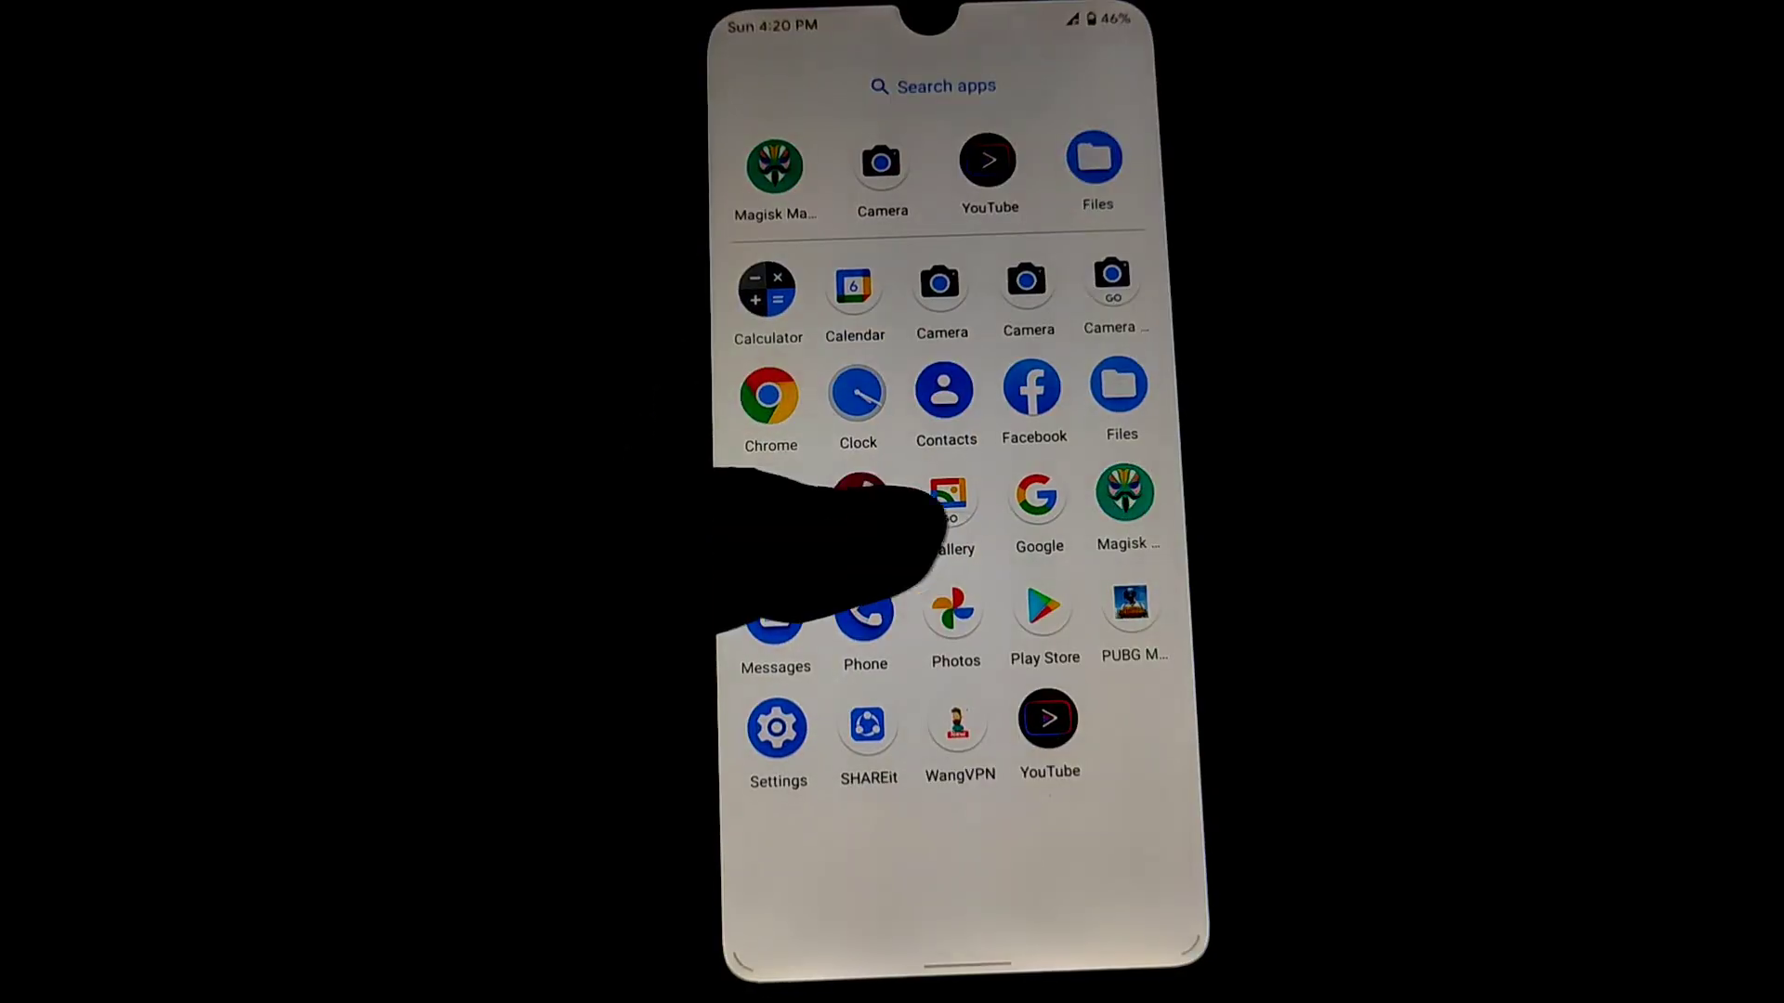
Step: Open the Files app from the drawer, then go back to the home screen
left_click(1120, 399)
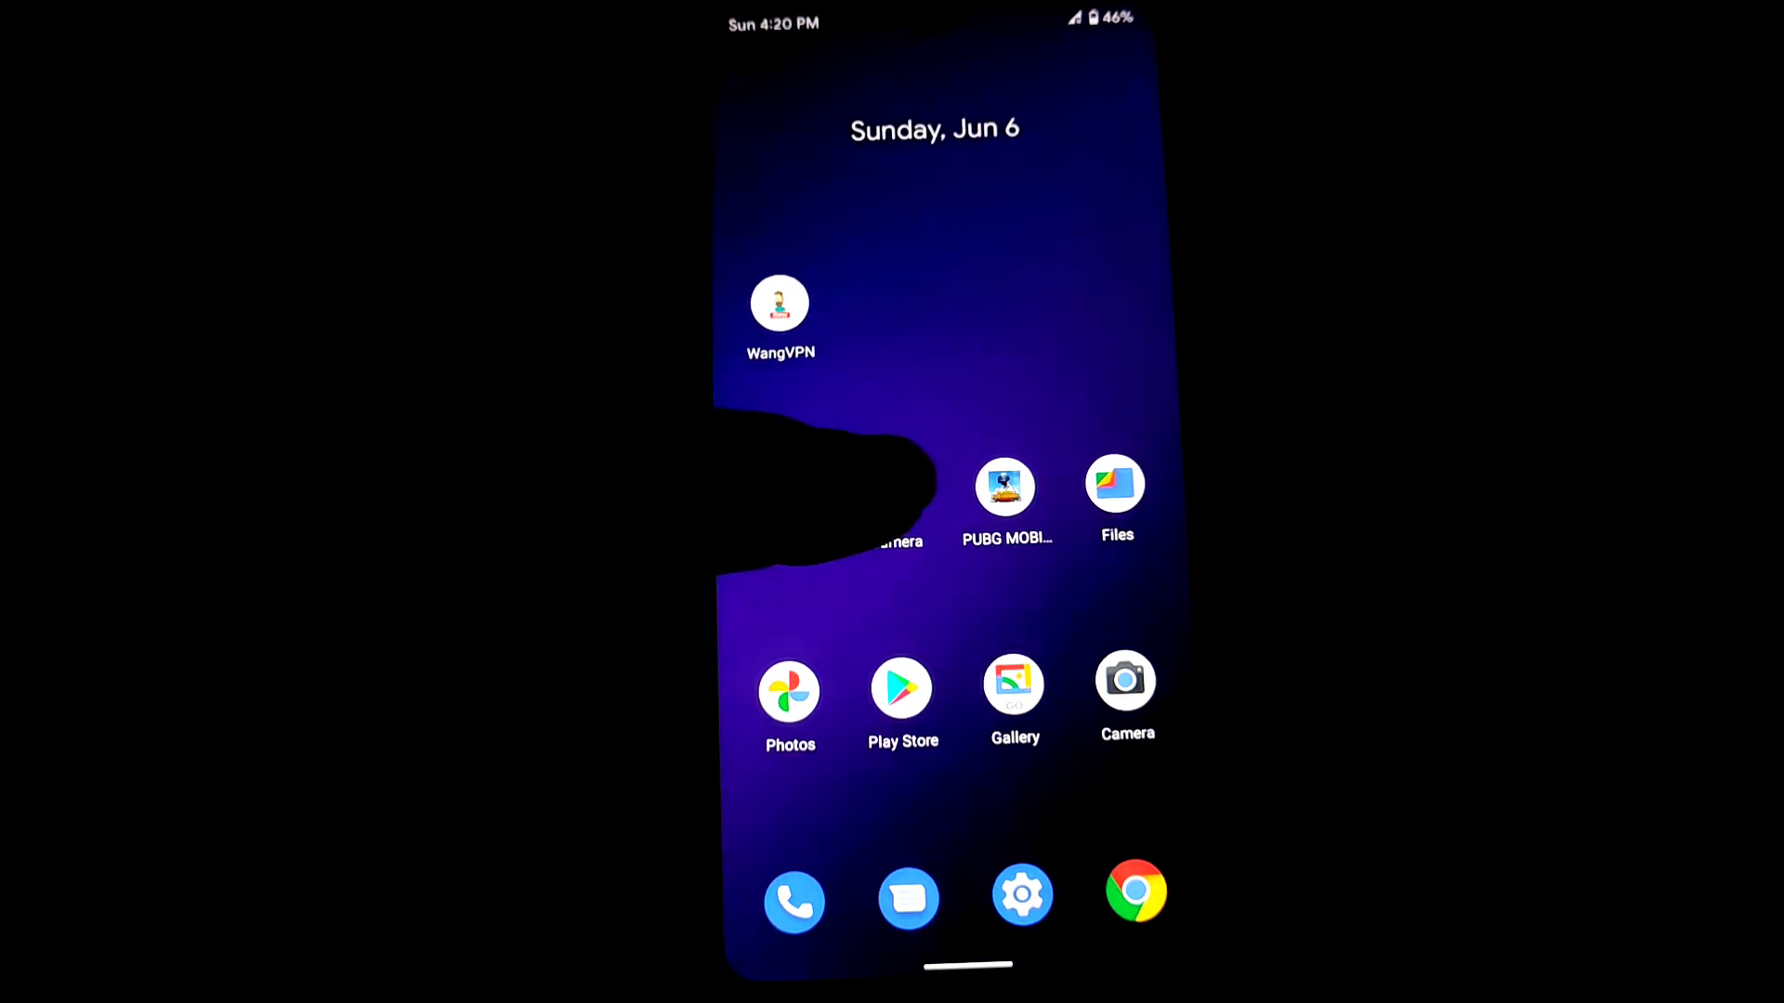
Step: Relaunch GCam 8.1, try Portrait mode, then switch to Video mode
left_click(1125, 680)
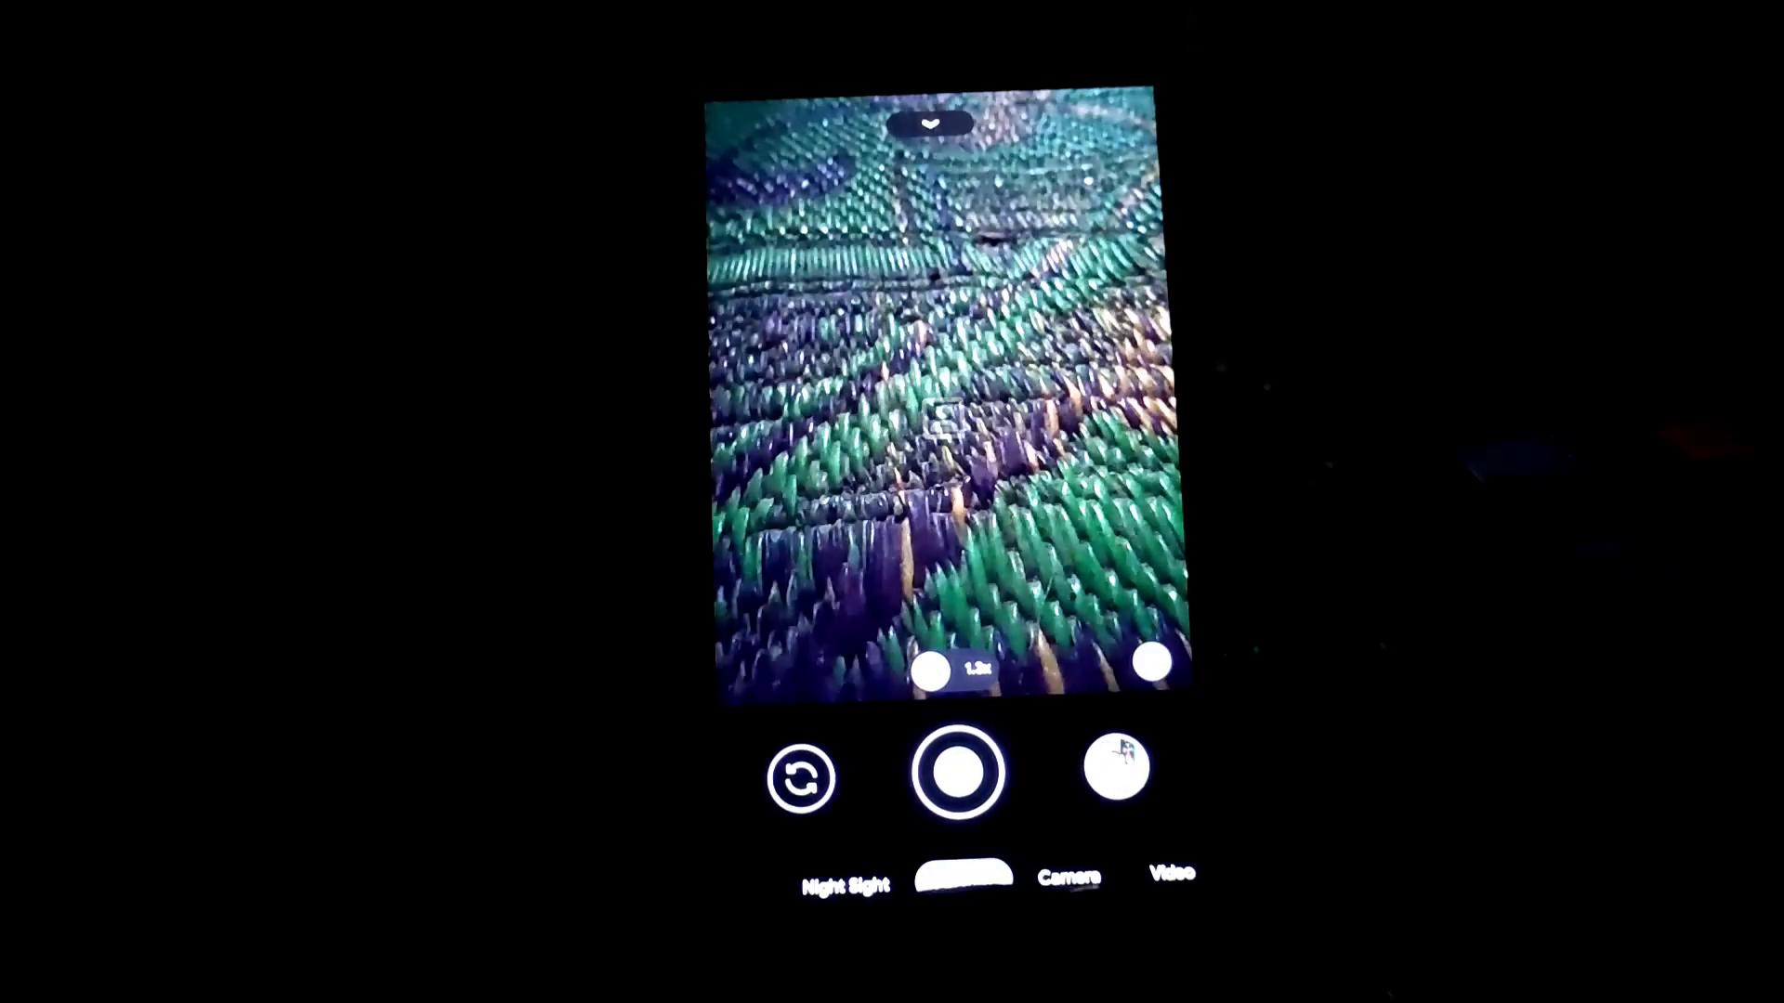
left_click(1170, 875)
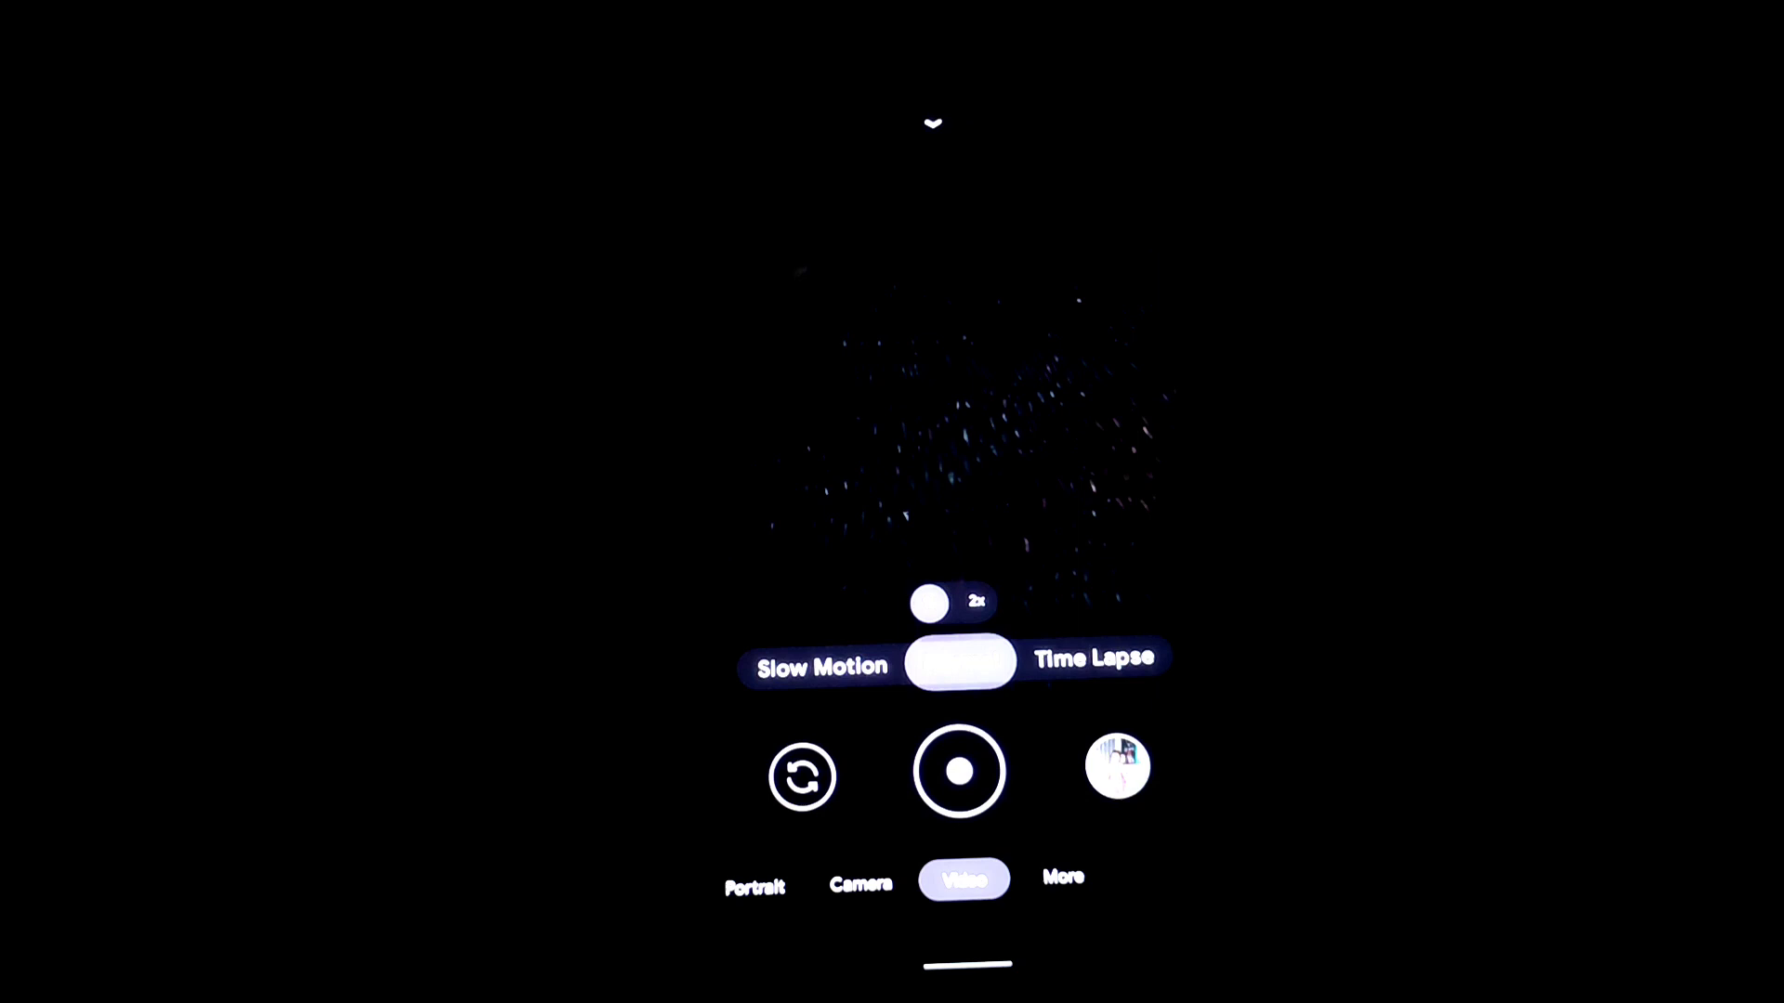
Step: Show the Video Options panel with flash off, then exit to the home screen
left_click(931, 123)
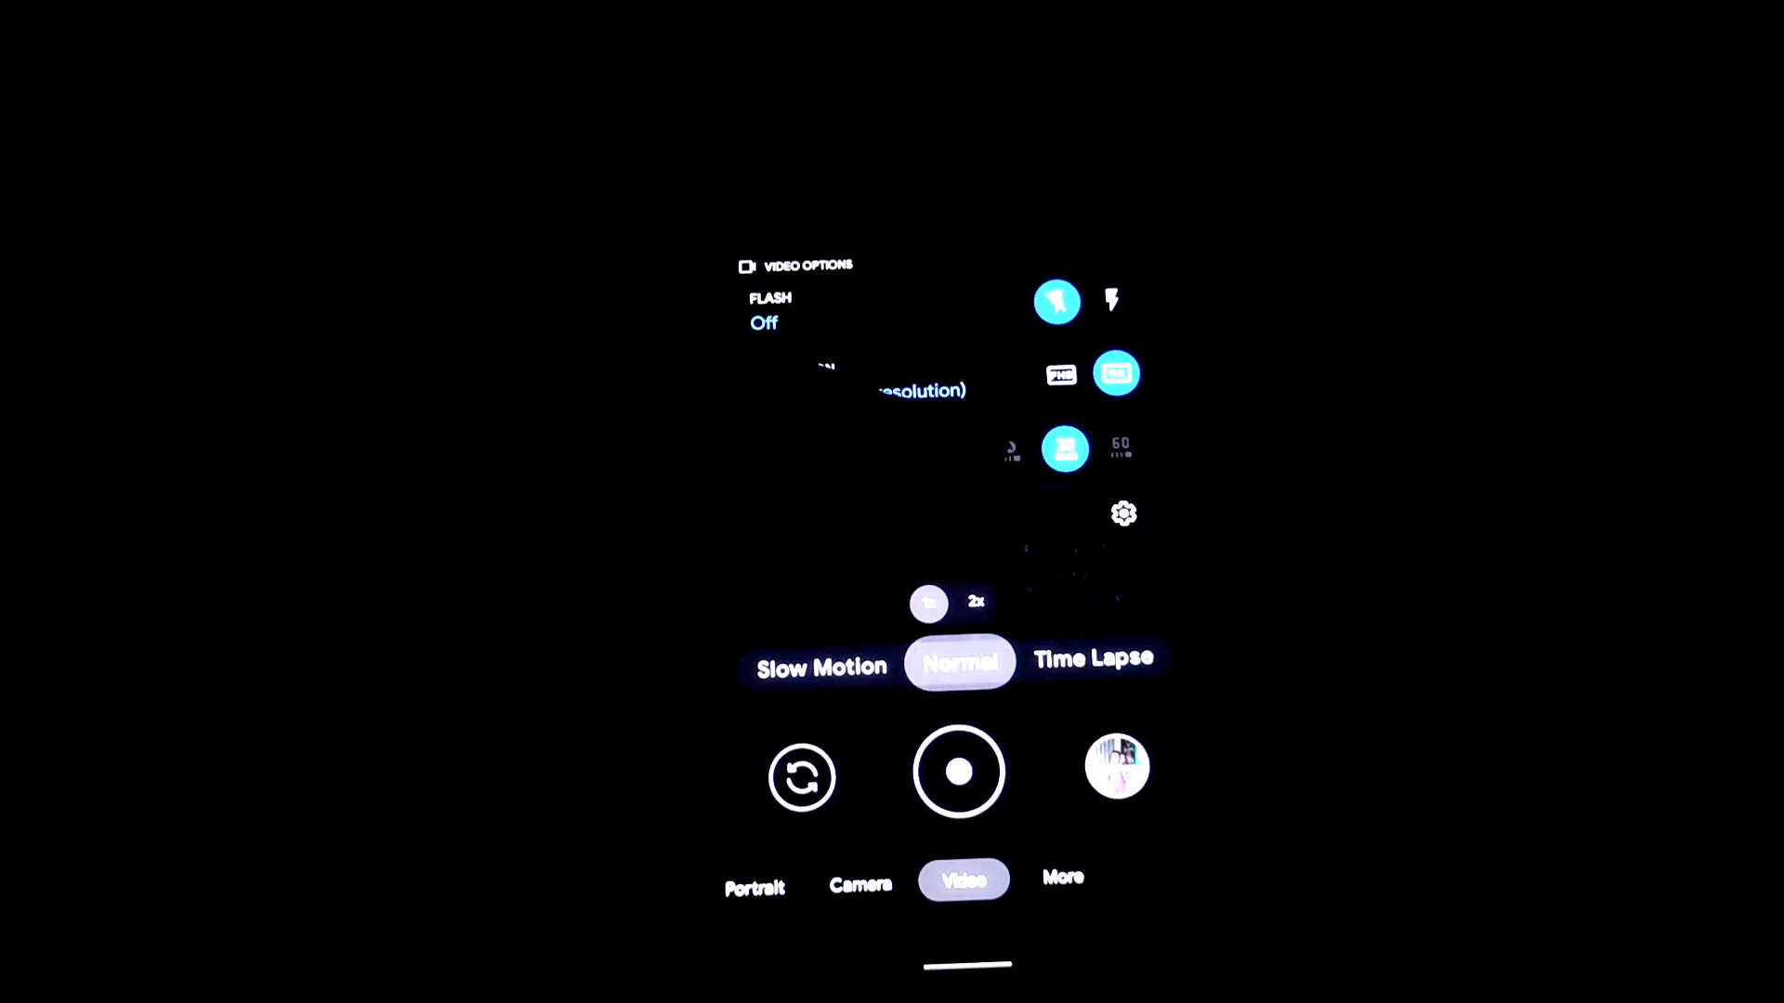
left_click(860, 885)
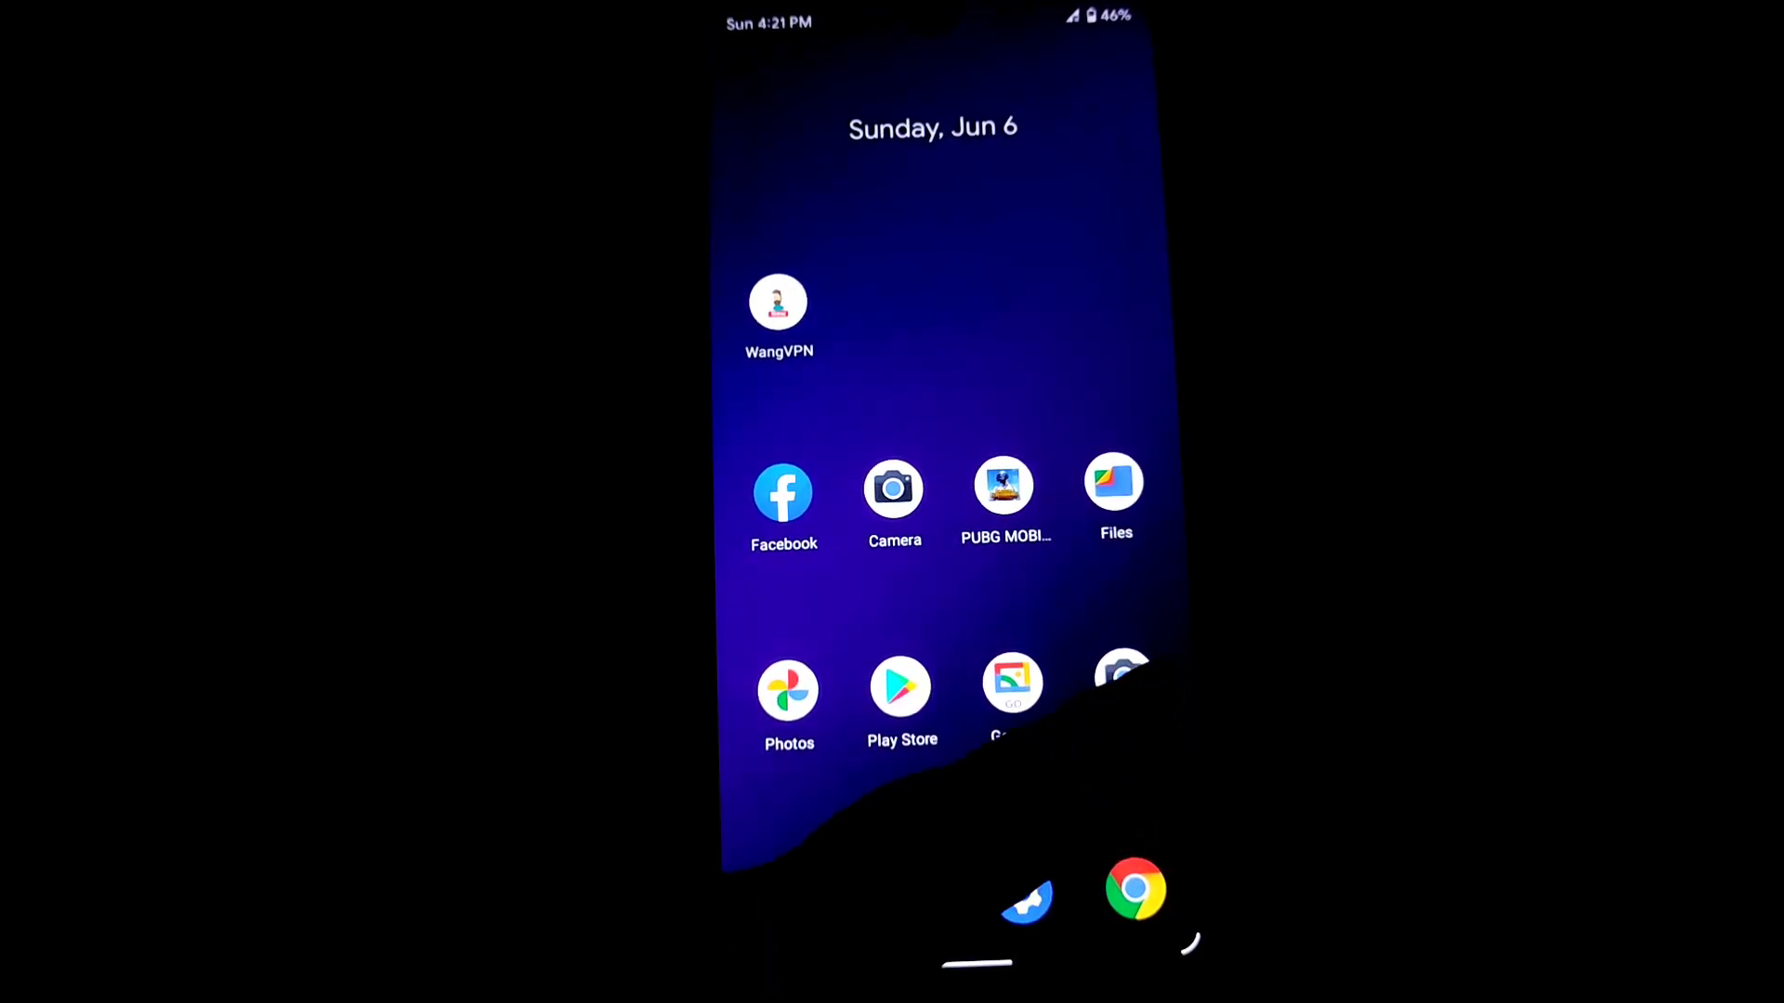
Step: Launch GCam 8.2 from the second Camera icon into Camera mode
left_click(893, 486)
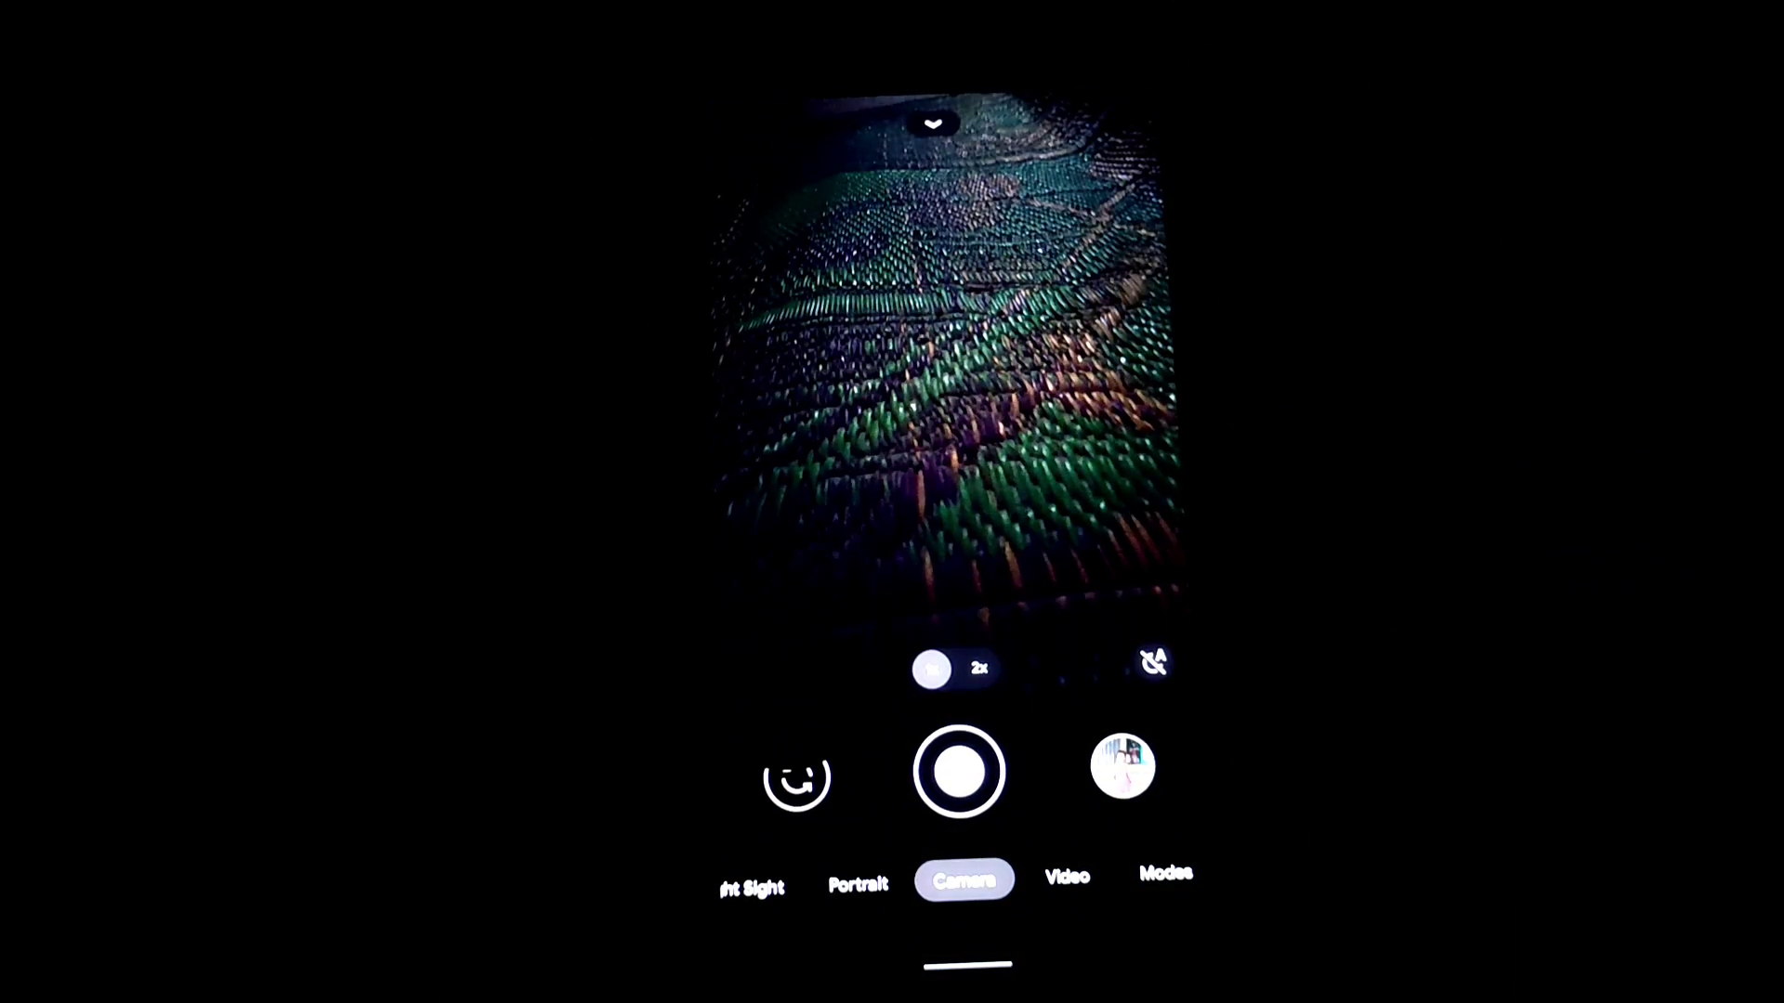